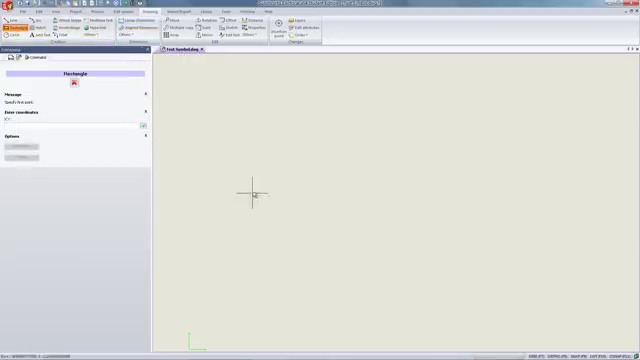
mouse_move(244, 260)
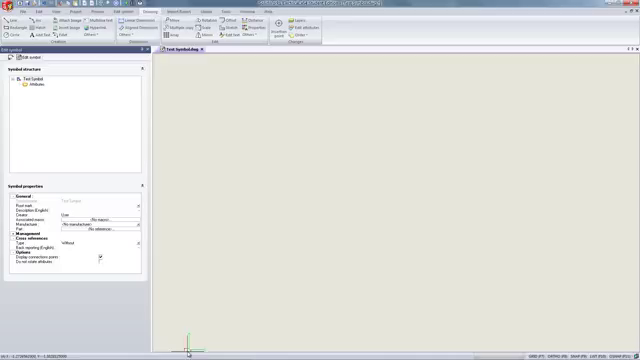
mouse_move(188, 348)
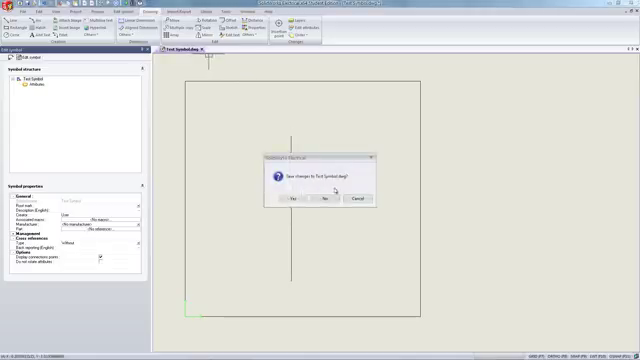
Confirm Yes to save the new symbol to the library as its sheet closes.
left_click(280, 204)
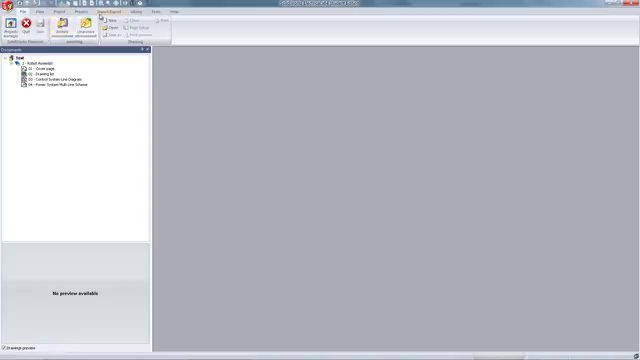